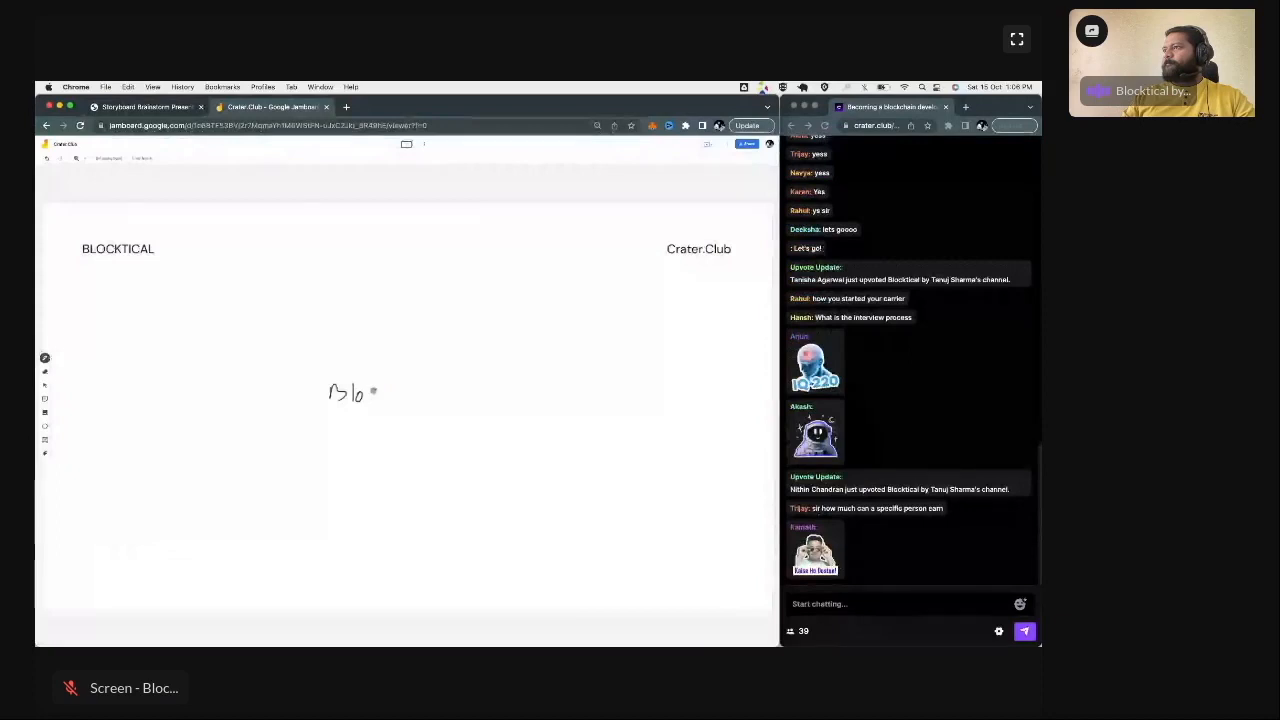
Sketch Bitcoin arrowing to a boxed blockchain and circled DE, then clear the frame
{"action": "left_click_drag", "start_coordinate": [330, 390], "coordinate": [460, 390]}
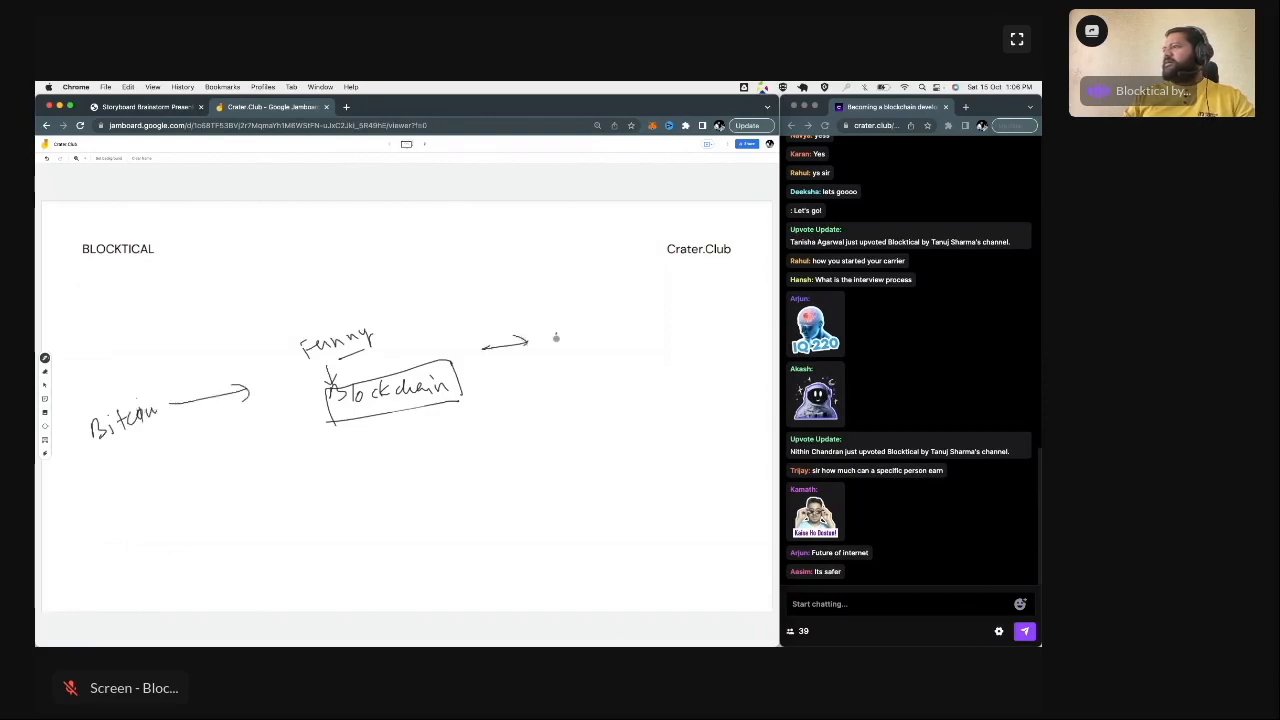
{"action": "left_click_drag", "start_coordinate": [552, 336], "coordinate": [596, 336]}
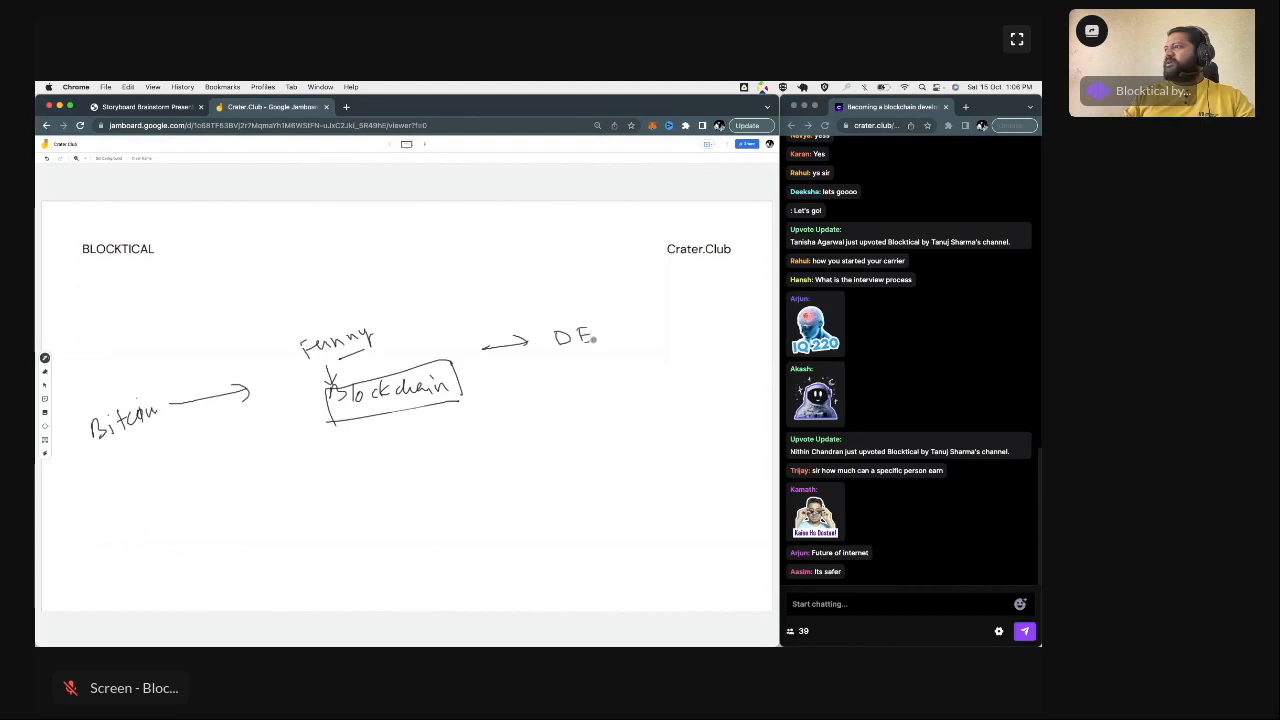
{"action": "left_click_drag", "start_coordinate": [548, 310], "coordinate": [608, 358]}
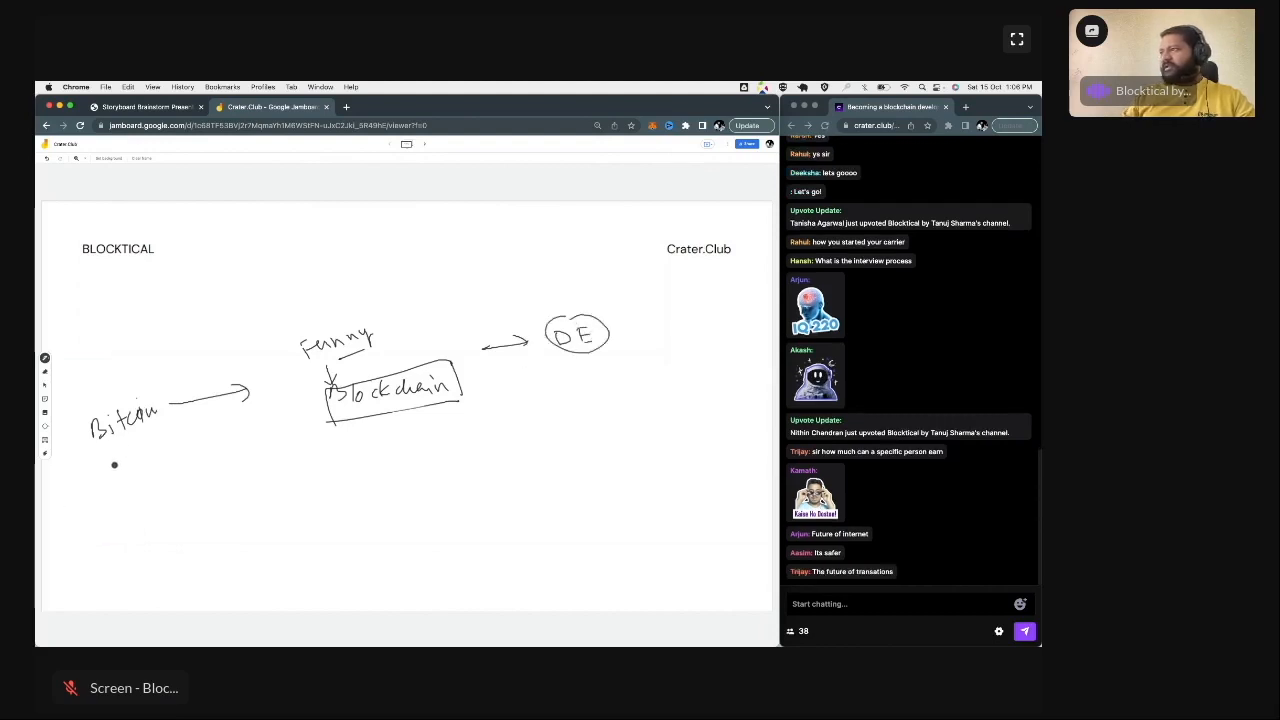
{"action": "left_click_drag", "start_coordinate": [382, 436], "coordinate": [382, 460]}
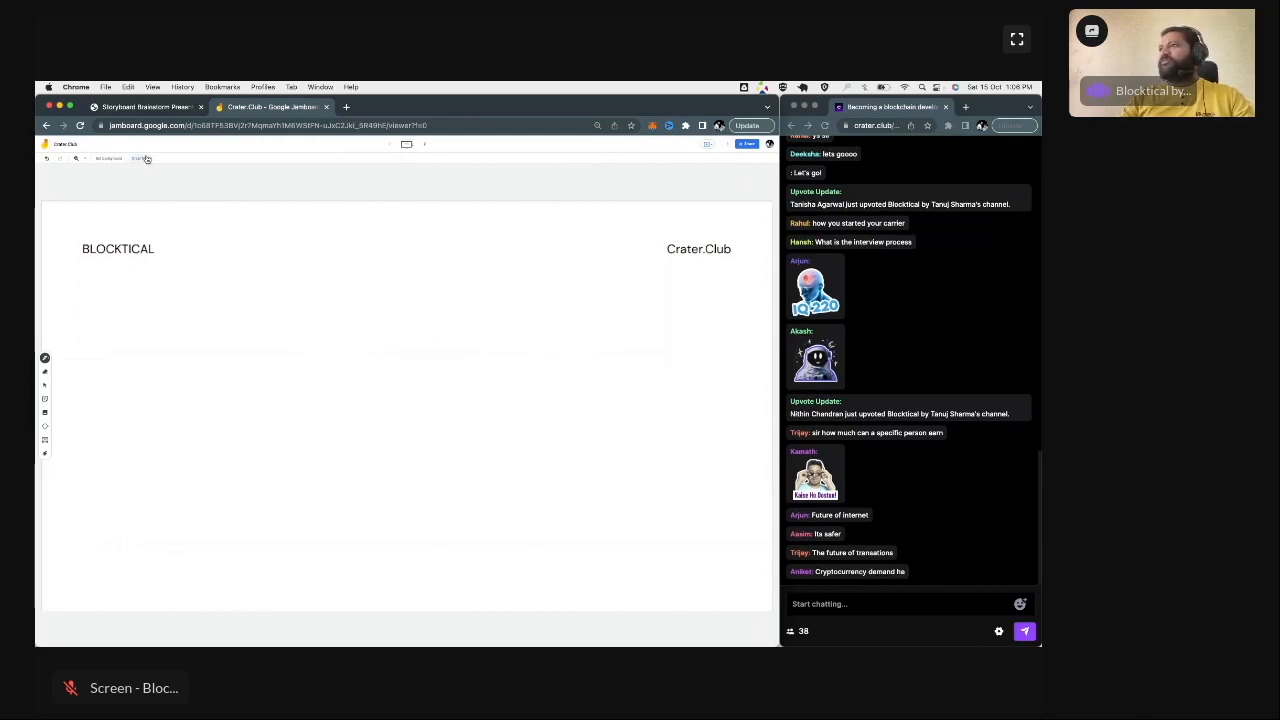
Write an underlined 2008 with an arrow leading to a boxed Bitcoin
{"action": "left_click_drag", "start_coordinate": [104, 316], "coordinate": [130, 310]}
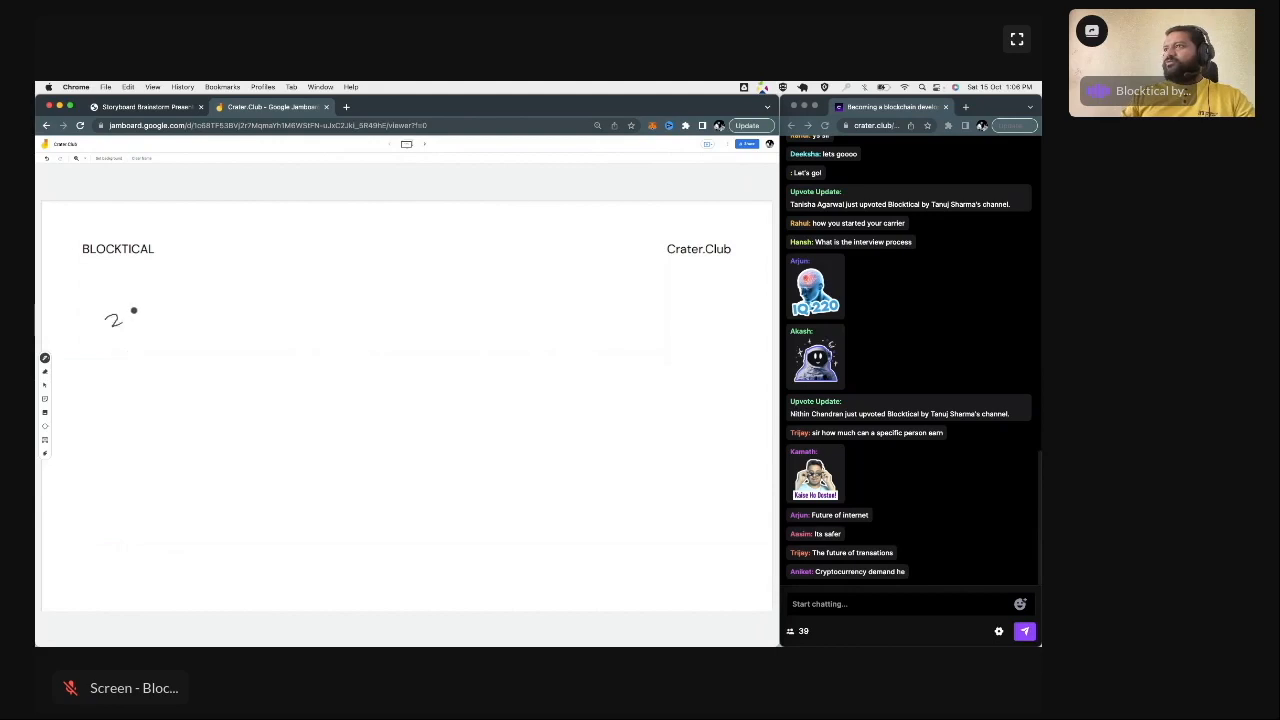
{"action": "left_click_drag", "start_coordinate": [130, 310], "coordinate": [196, 348]}
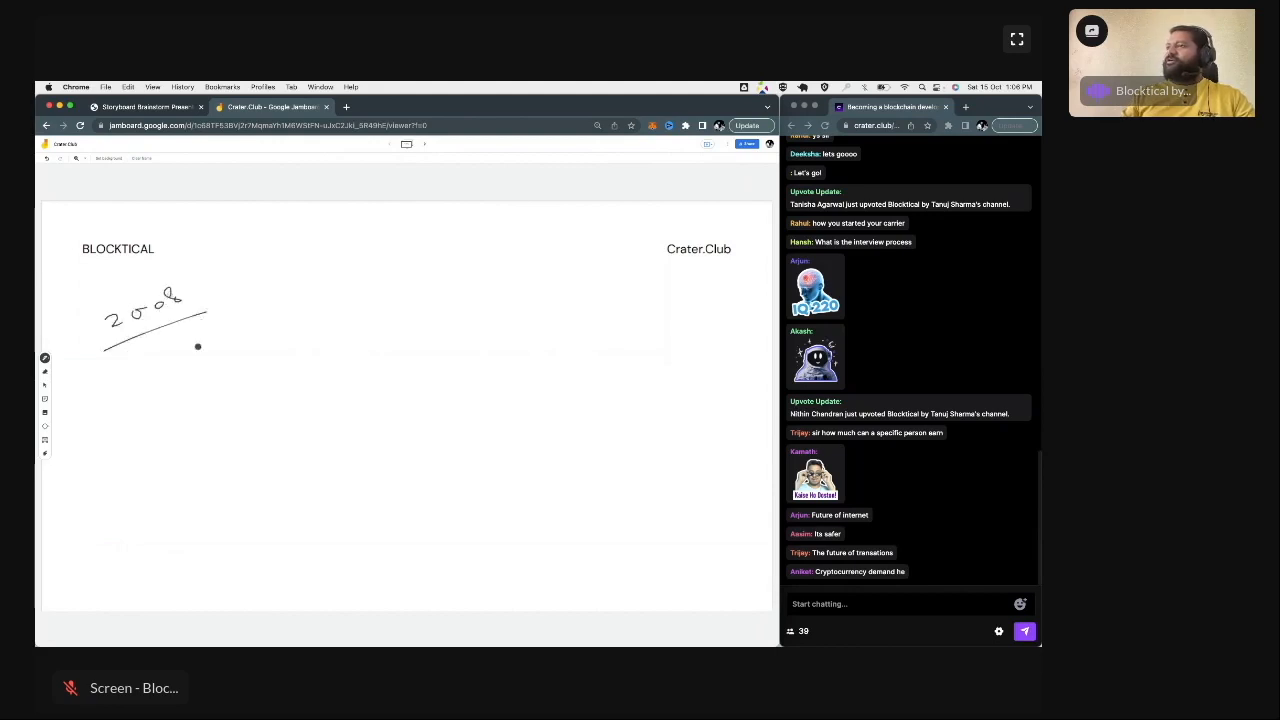
{"action": "left_click_drag", "start_coordinate": [222, 310], "coordinate": [278, 310]}
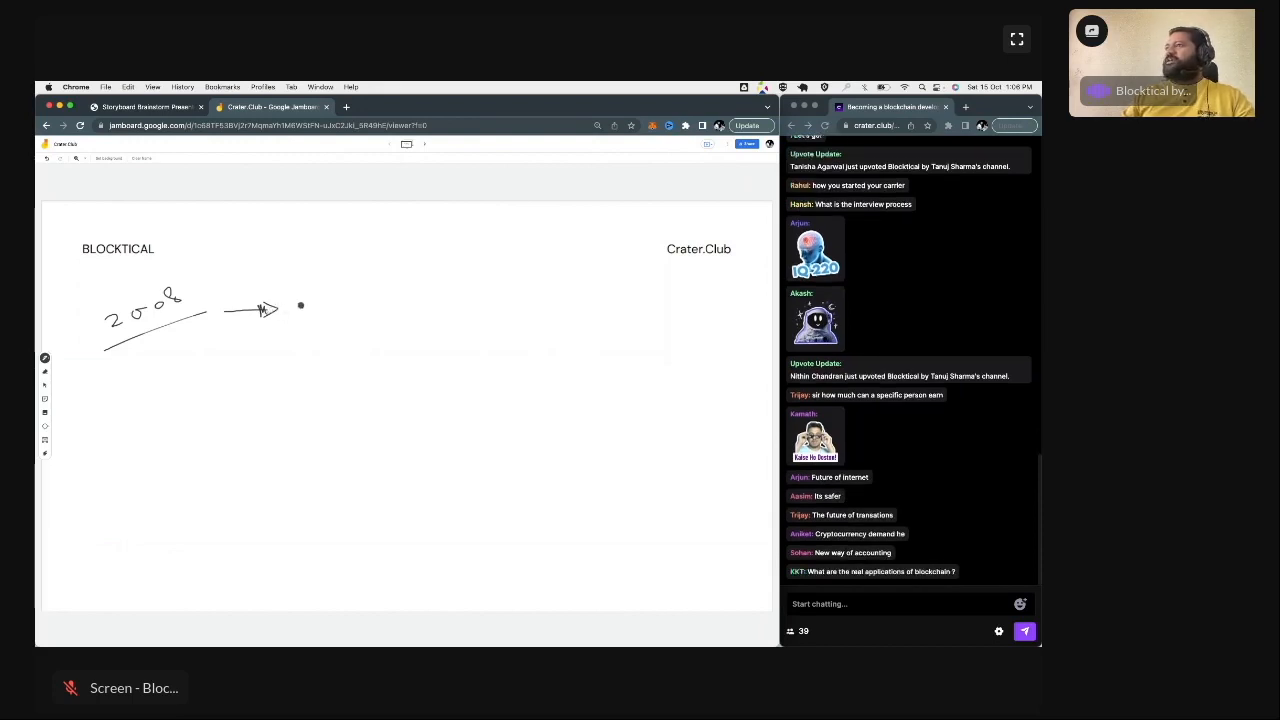
{"action": "left_click_drag", "start_coordinate": [310, 304], "coordinate": [350, 312]}
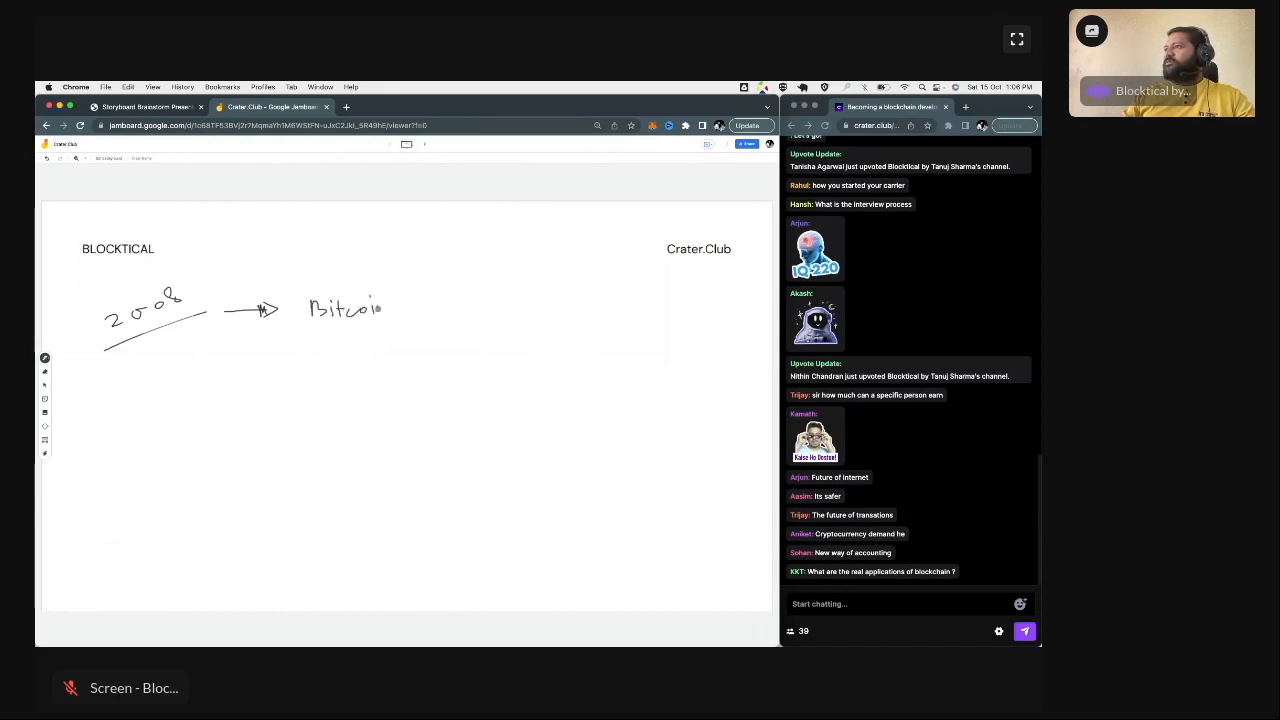
{"action": "left_click_drag", "start_coordinate": [300, 290], "coordinate": [404, 324]}
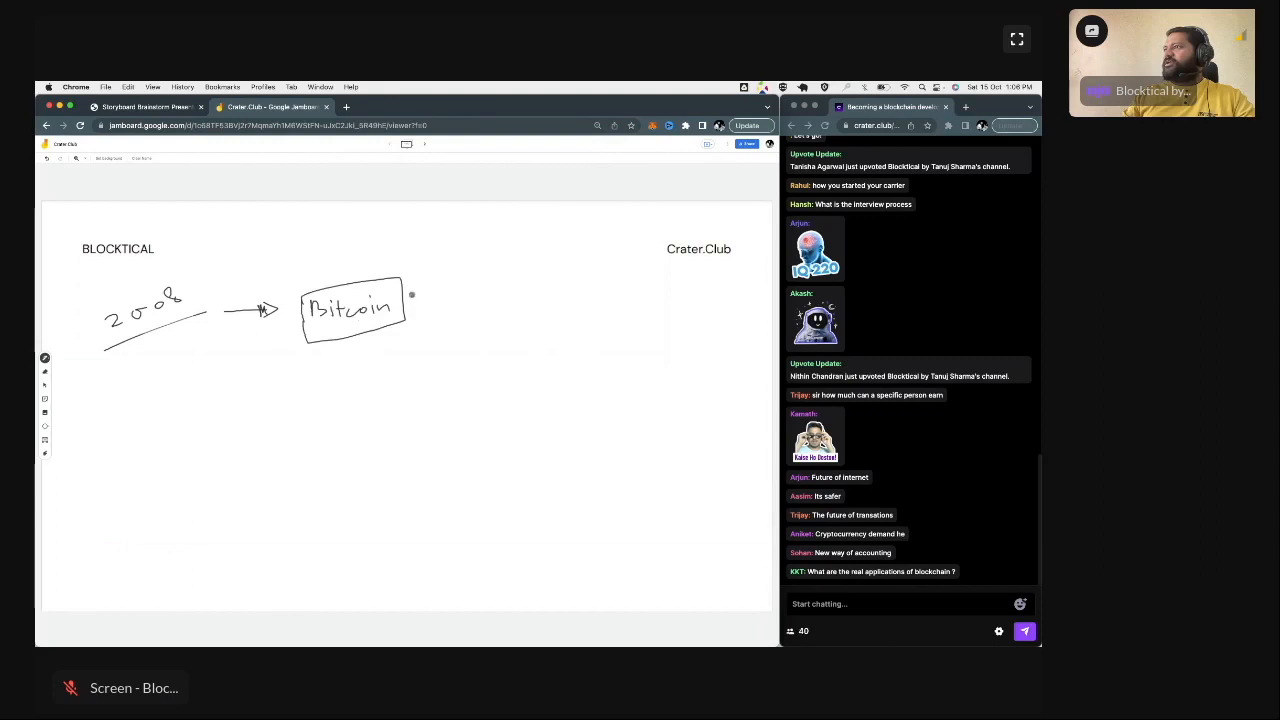
Add an arrow pointing back at Bitcoin and write the 'without banks' note with Tx
{"action": "left_click_drag", "start_coordinate": [458, 292], "coordinate": [416, 298]}
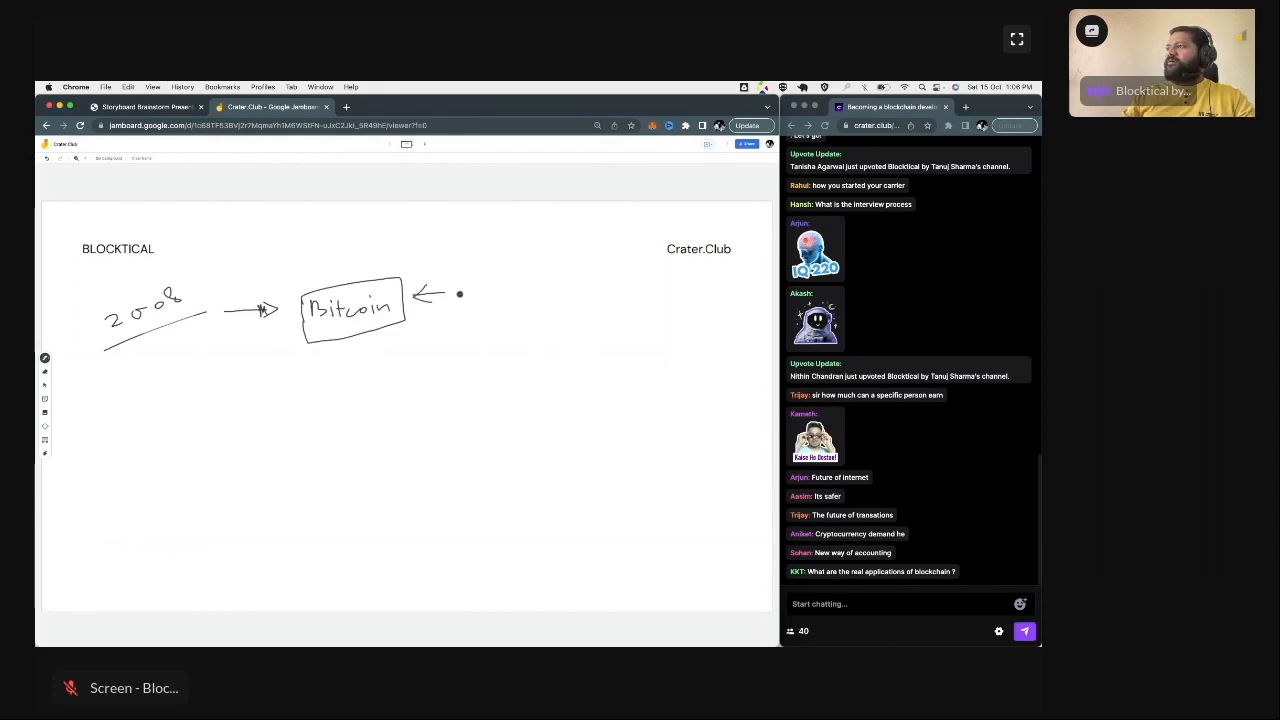
{"action": "left_click_drag", "start_coordinate": [470, 290], "coordinate": [540, 280]}
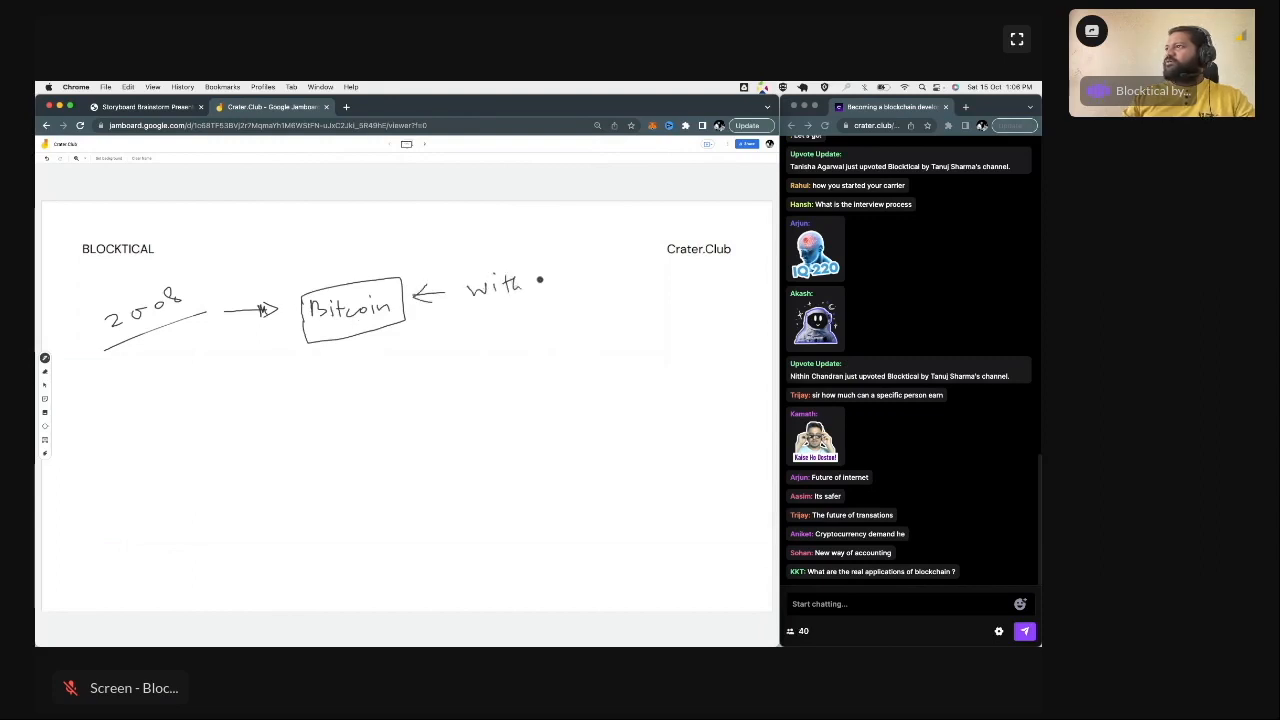
{"action": "left_click_drag", "start_coordinate": [540, 280], "coordinate": [590, 300]}
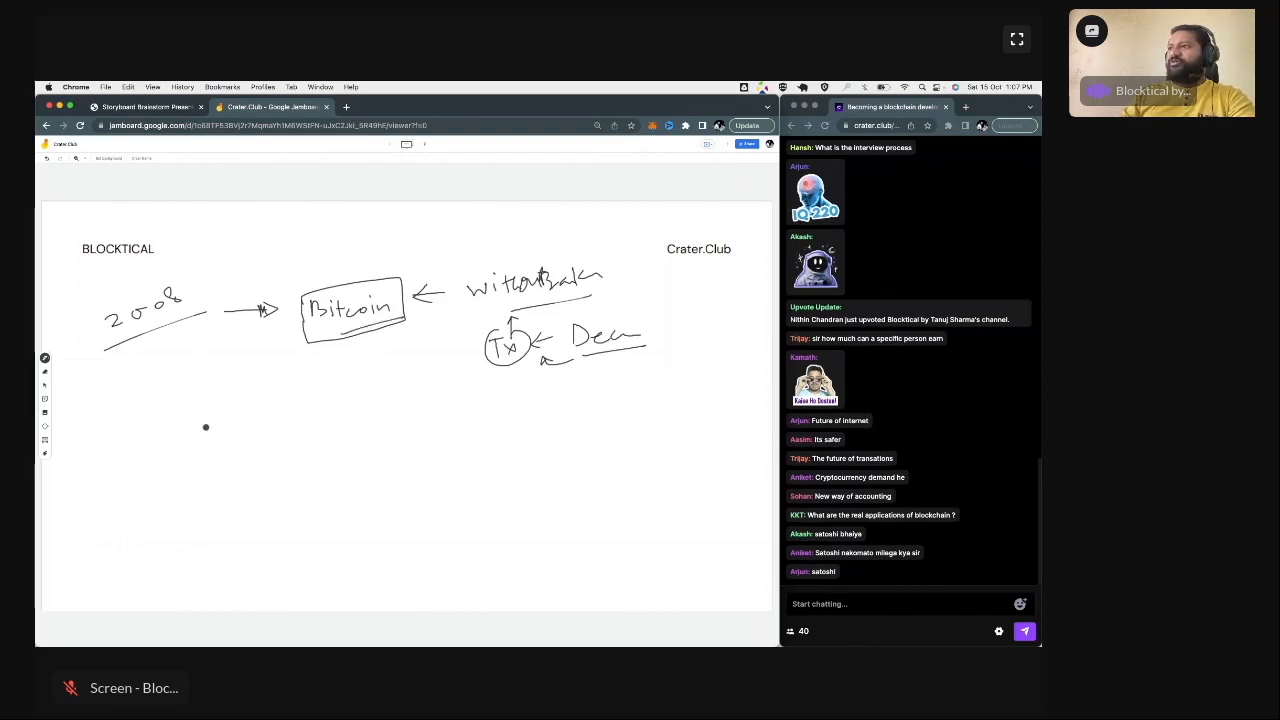
Draw the blockchain as a large circle of small node circles below the Bitcoin sketch
{"action": "left_click_drag", "start_coordinate": [180, 430], "coordinate": [210, 456]}
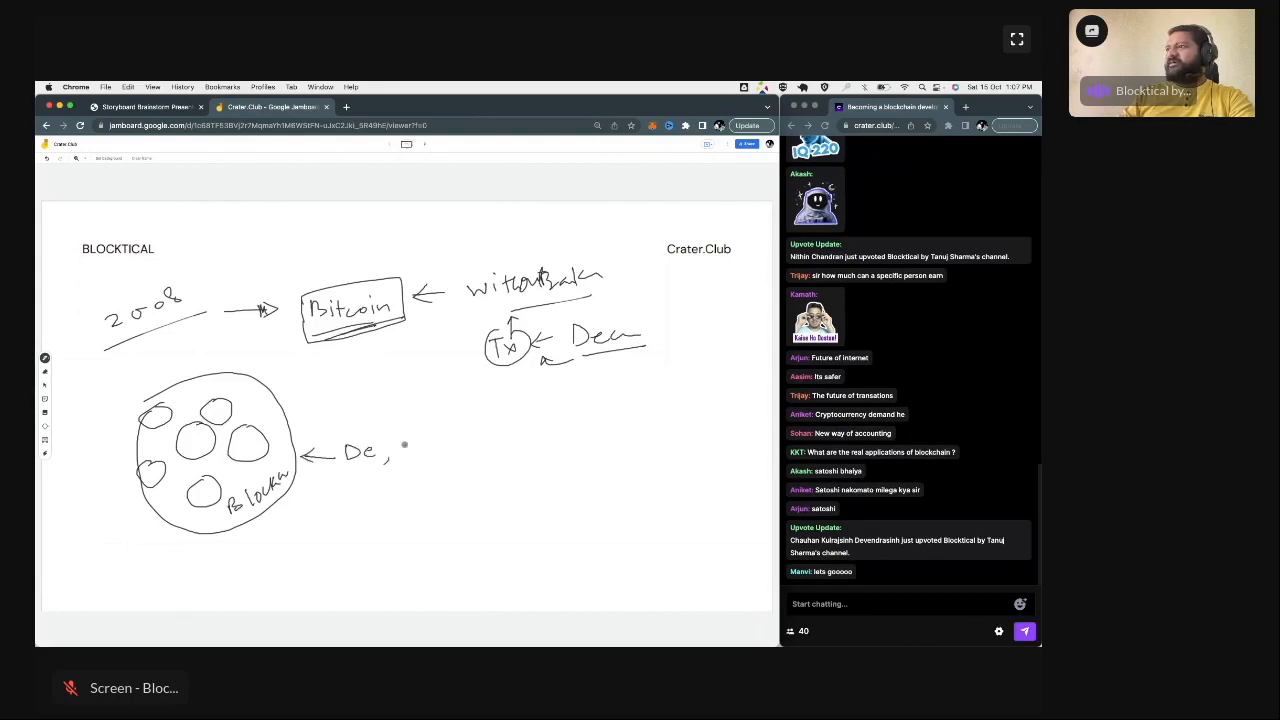
Label the blocks De, Dist, Trans; add DE with boxed Cent, Dist, Trans and a question mark
{"action": "type", "text": "Dist, trans"}
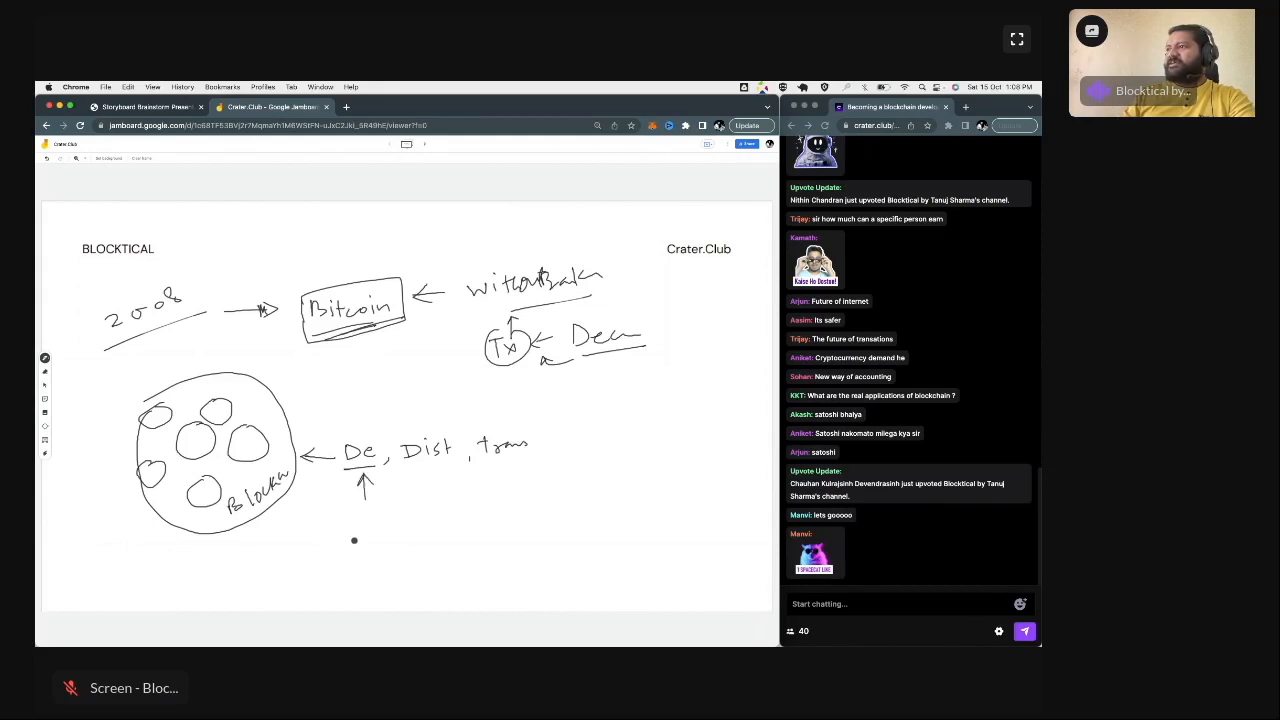
{"action": "left_click_drag", "start_coordinate": [344, 550], "coordinate": [440, 540]}
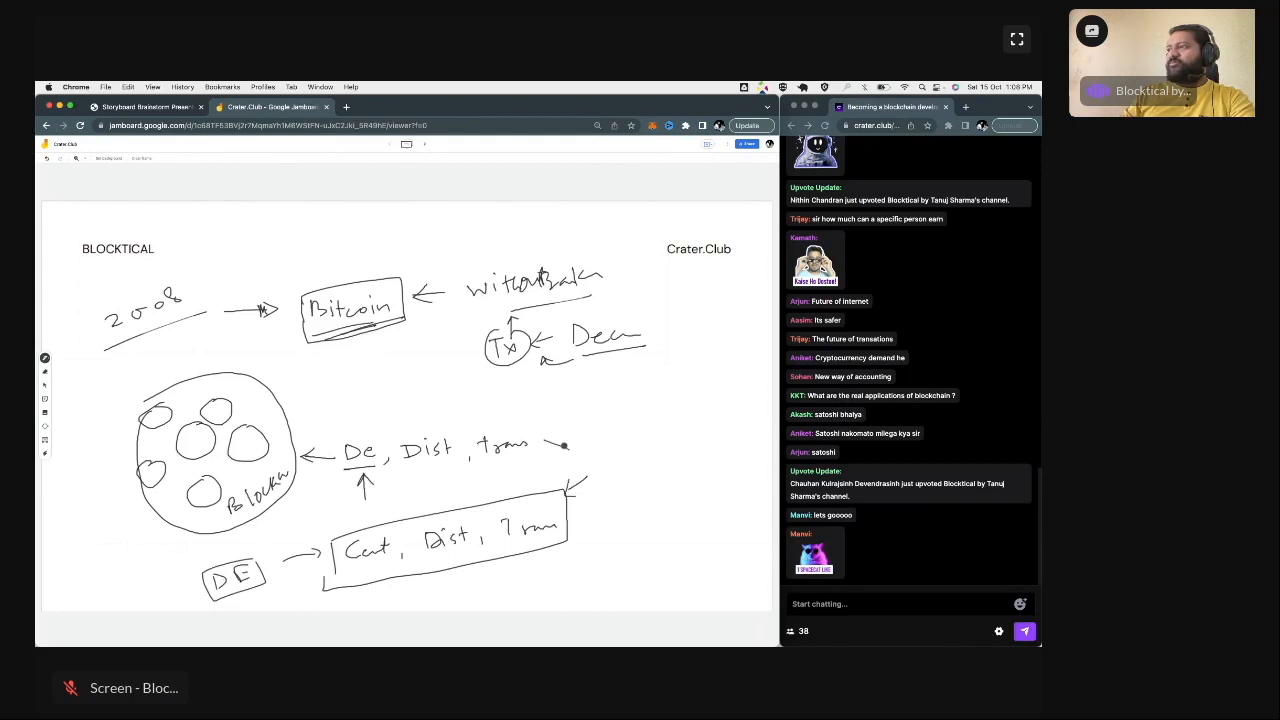
{"action": "left_click_drag", "start_coordinate": [596, 410], "coordinate": [610, 470]}
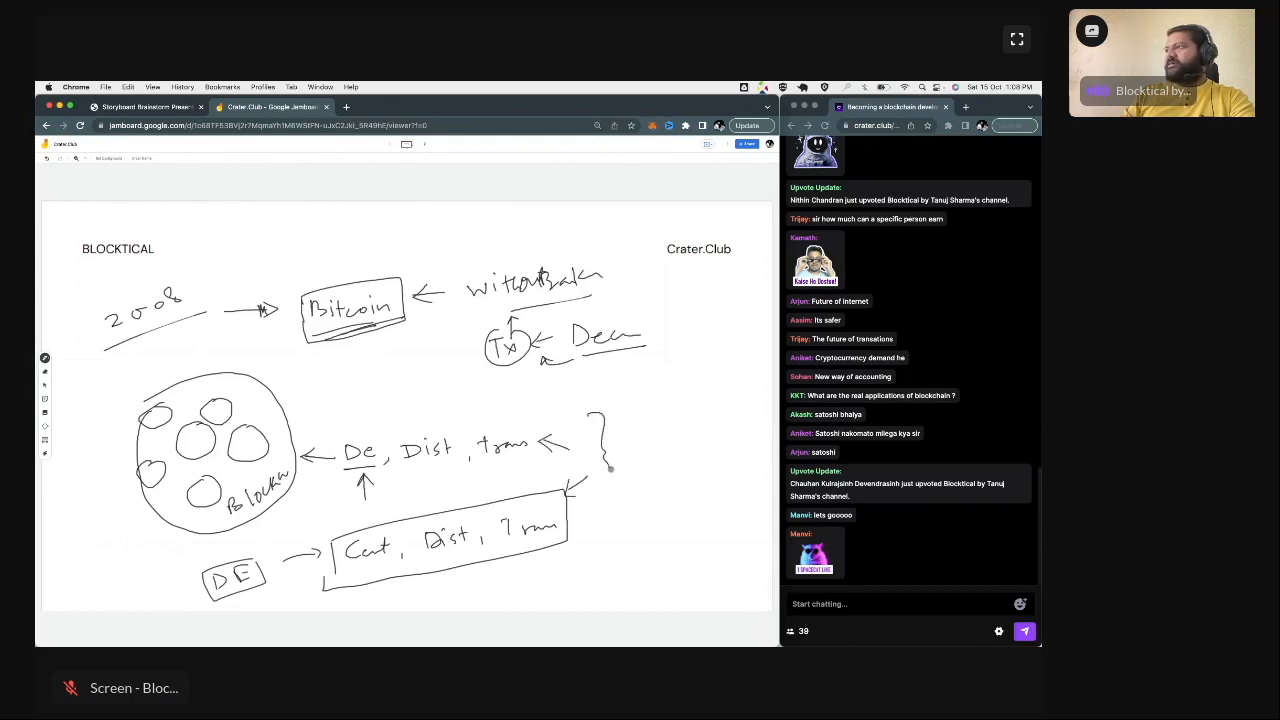